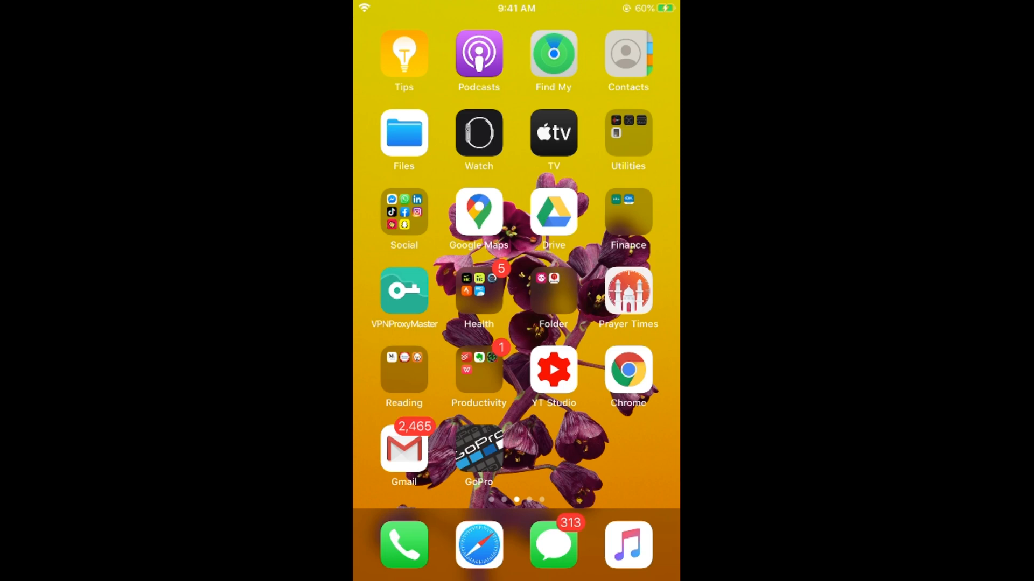
- Launch Gmail from the home screen to show the primary inbox
click(404, 448)
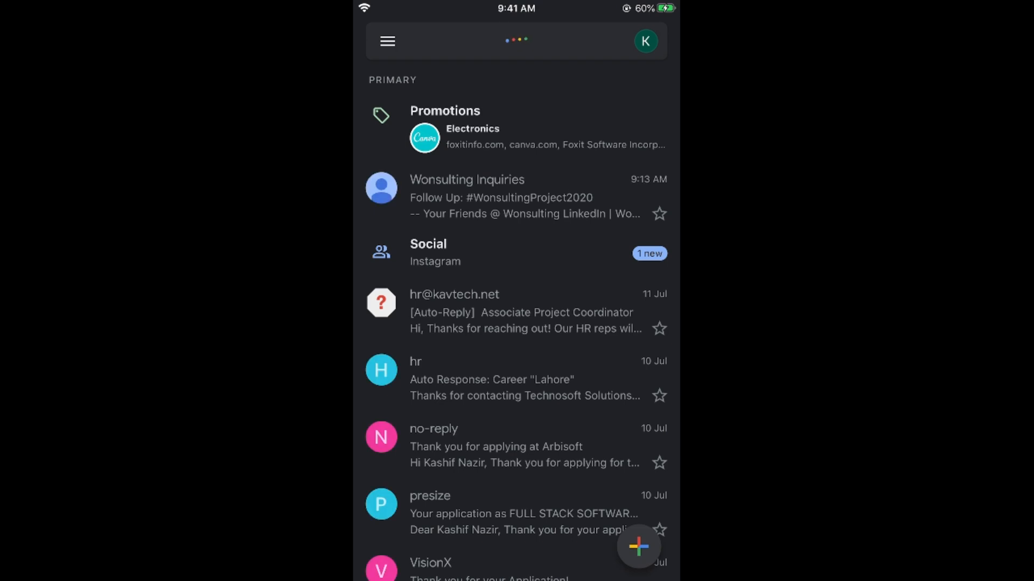
- Open the account switcher from the profile avatar beside the search bar
click(515, 41)
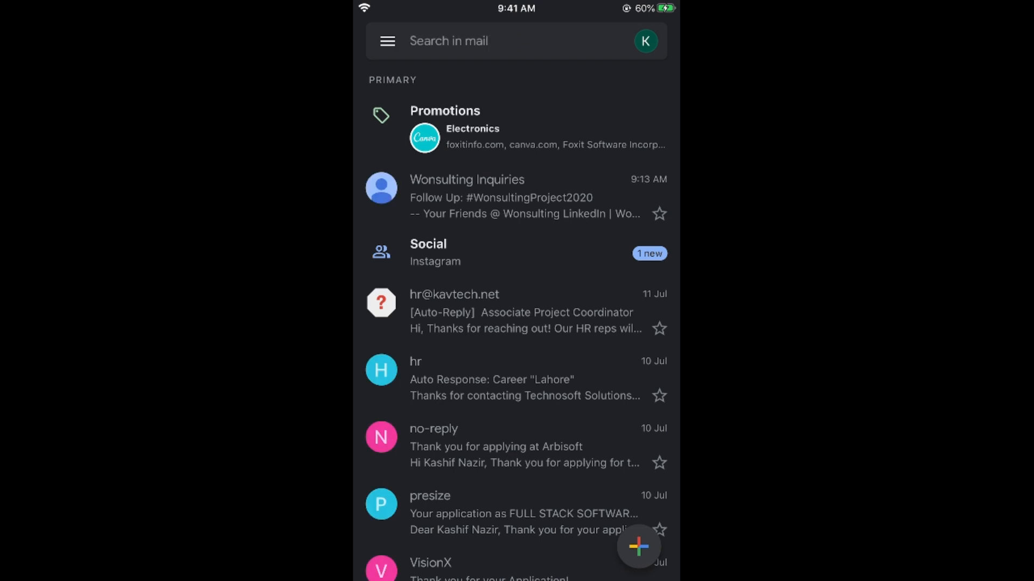
click(645, 40)
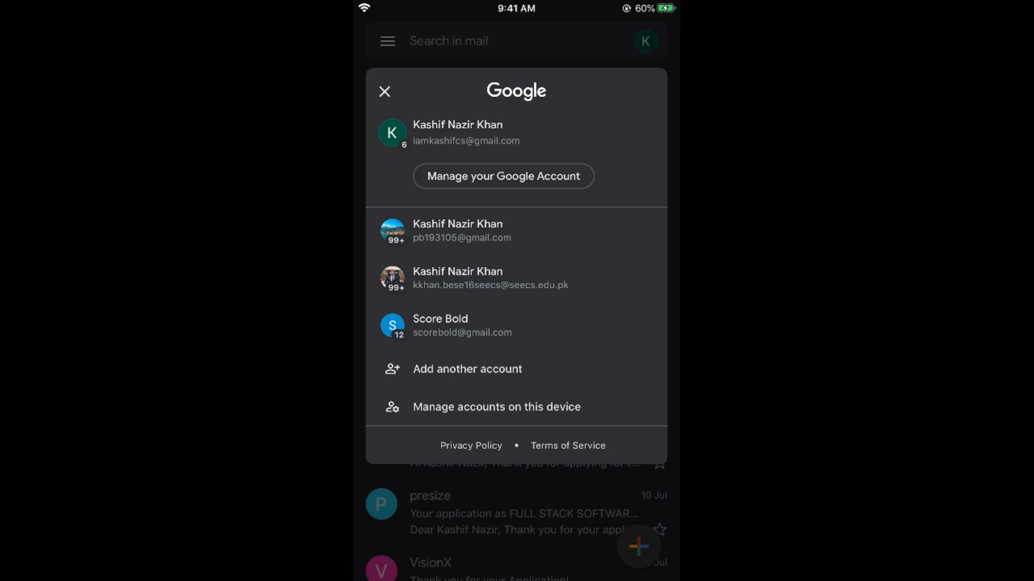
- Go to Manage your Google Account and show the Personal info section
click(502, 176)
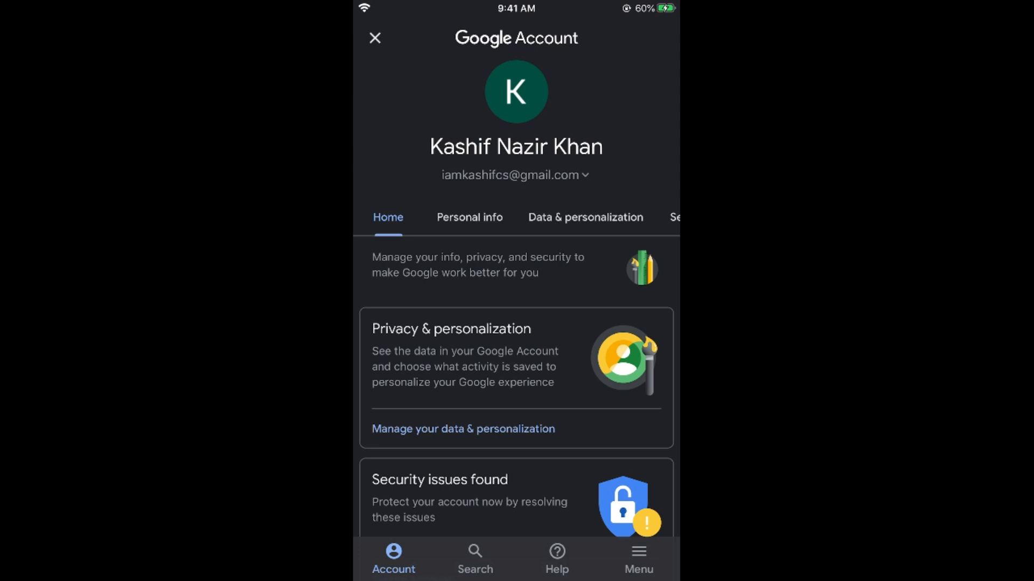
click(469, 217)
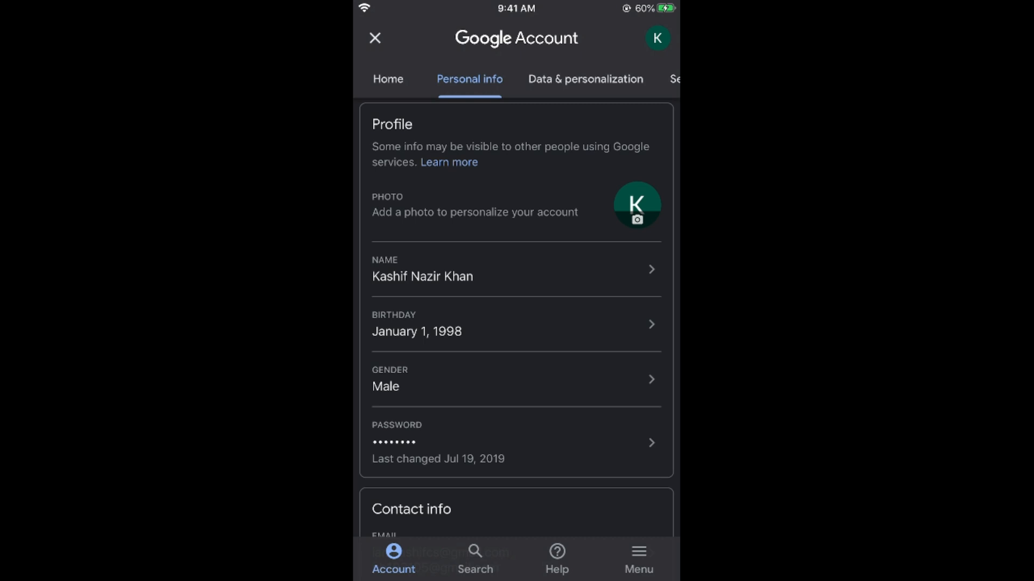
- Start setting a new profile picture and pick the 'Yay!' image from All Photos
click(636, 205)
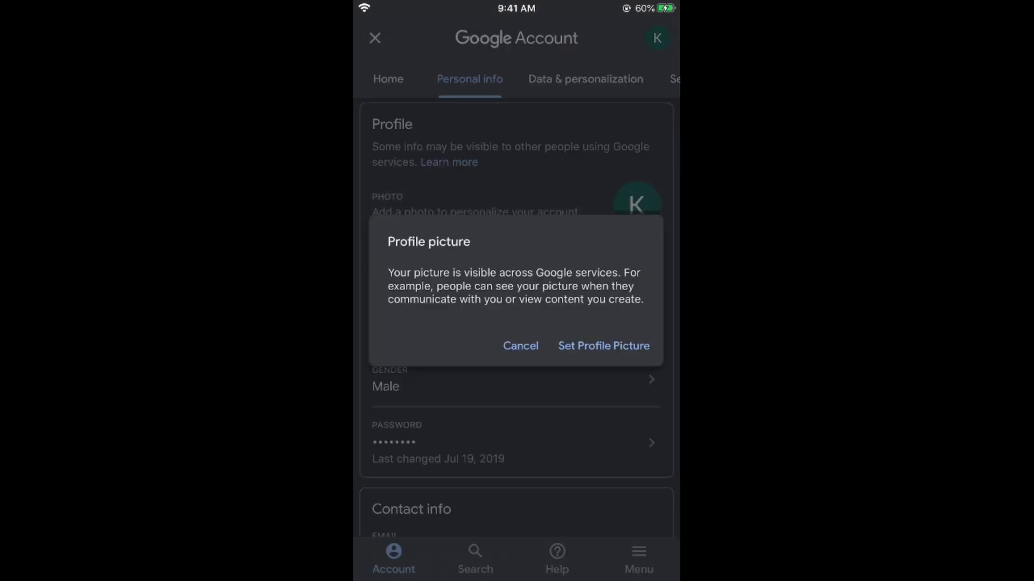
click(603, 346)
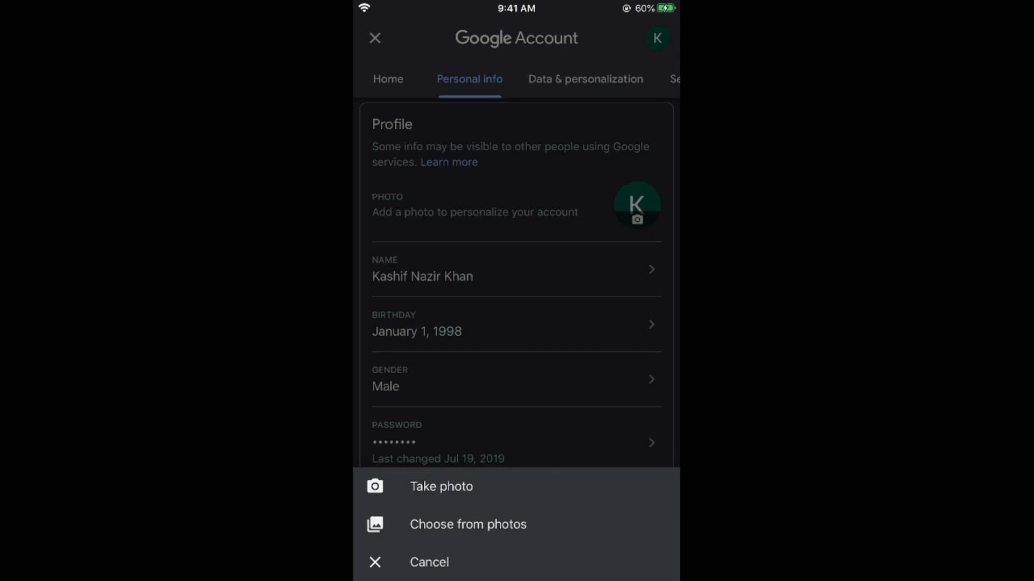
click(468, 525)
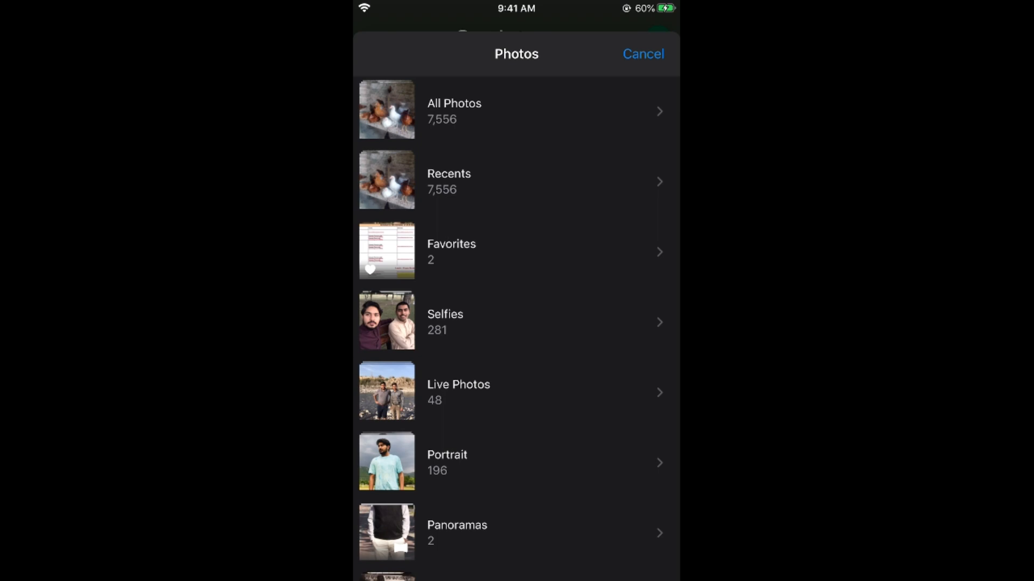
click(453, 110)
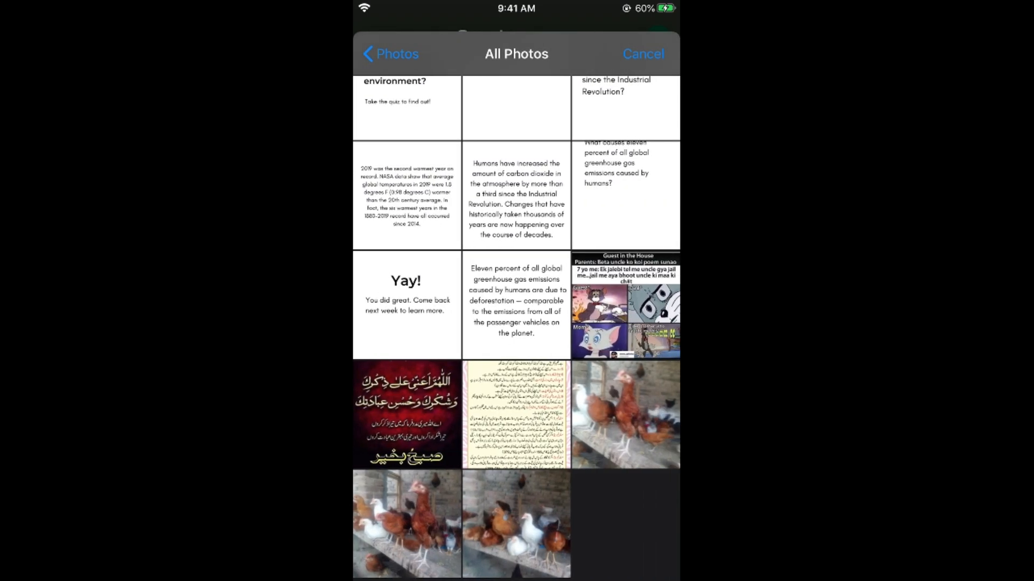
click(407, 307)
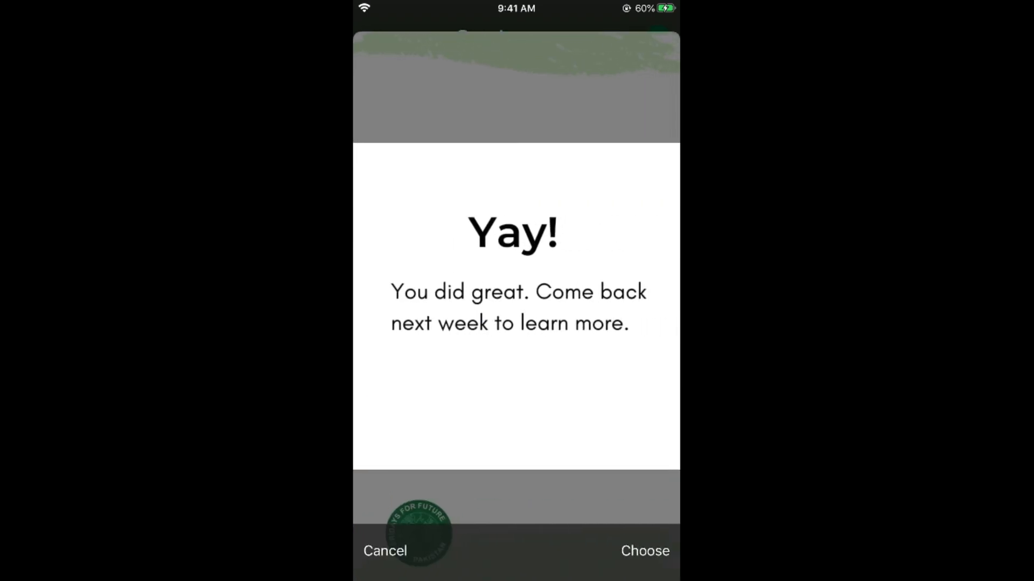